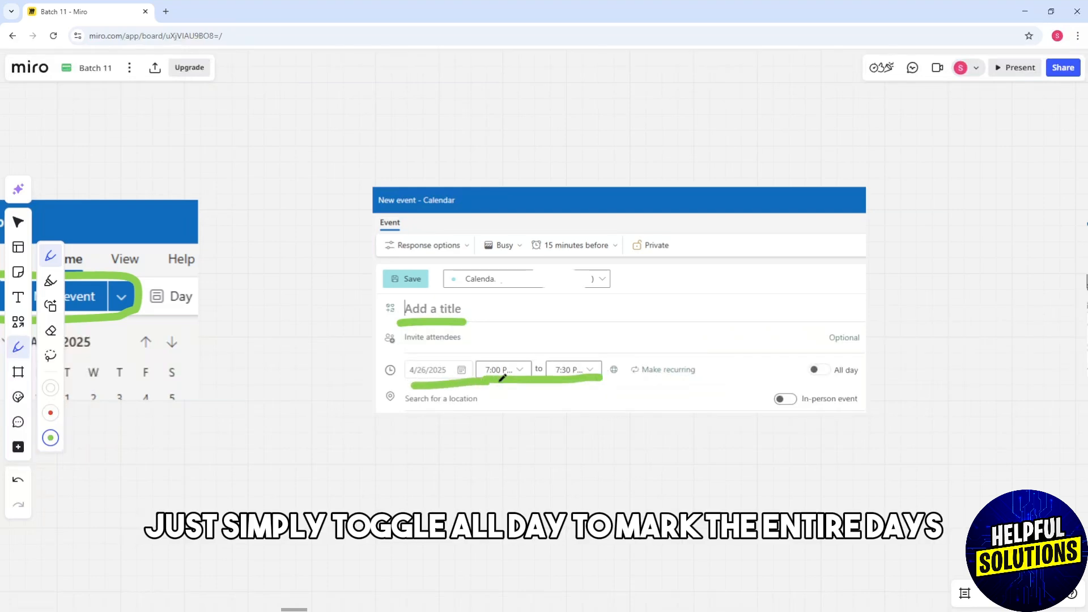
Step: Circle the All day toggle in green and bring the Show as Out of Office options into view
left_click(815, 369)
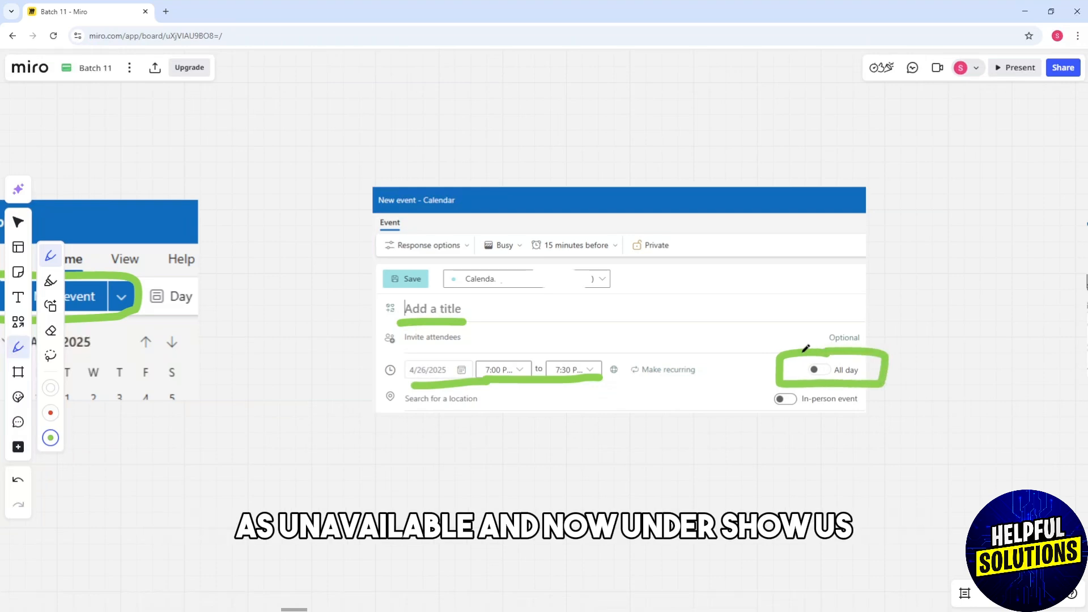
mouse_move(490, 331)
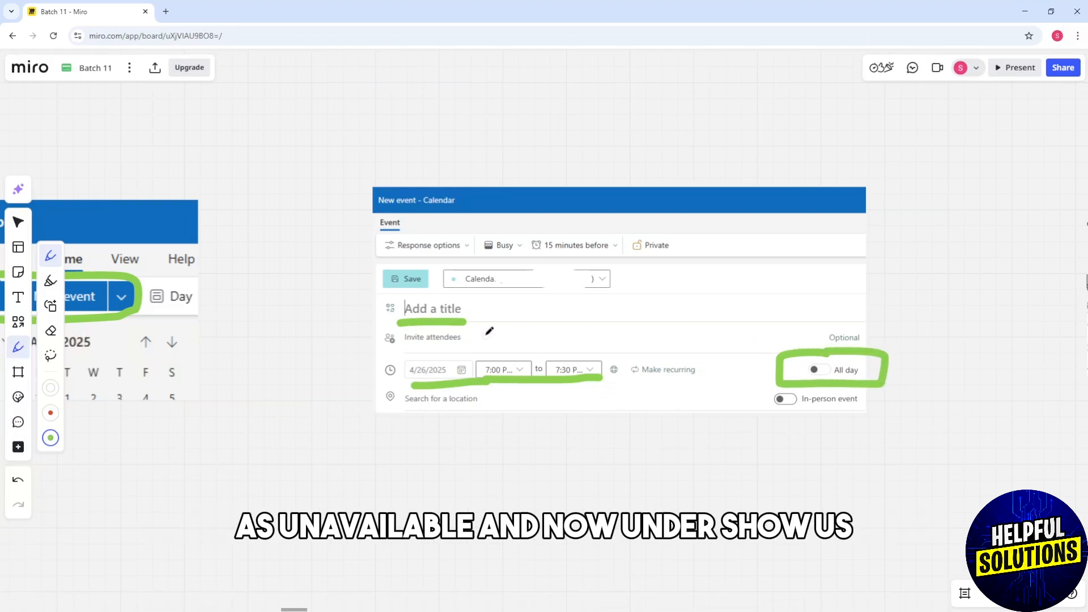
left_click(501, 245)
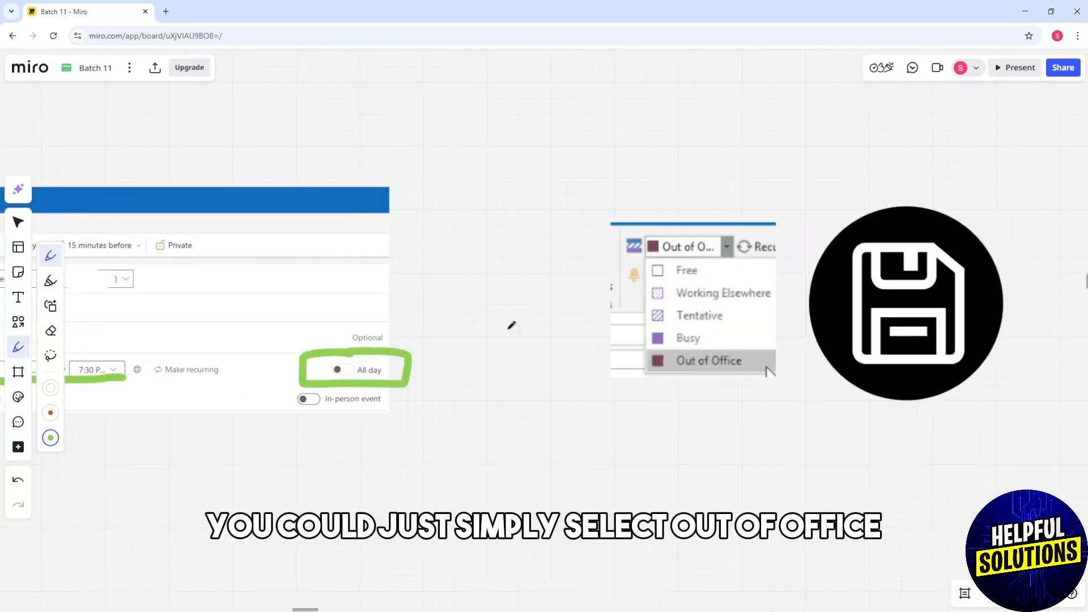